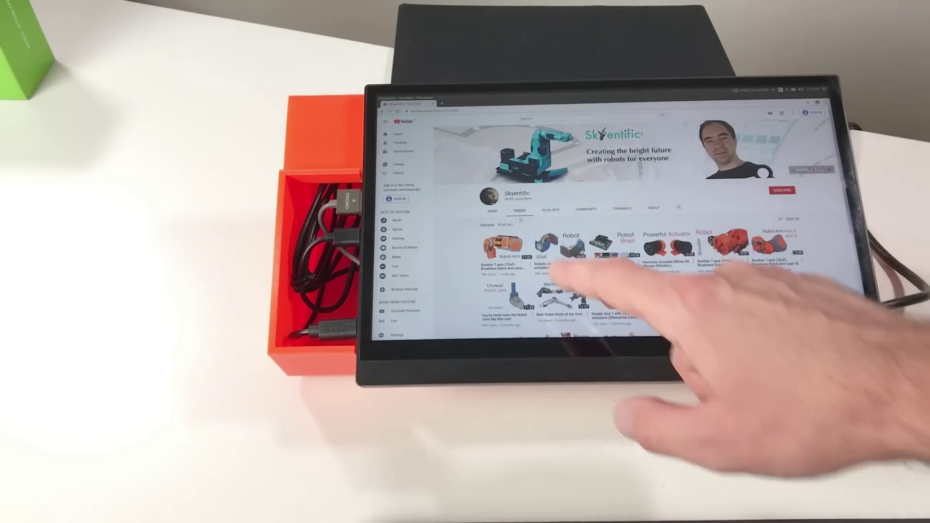
Play the 'Another 7 axis brushless robot arm' video from the Skyentific channel's uploads
click(505, 243)
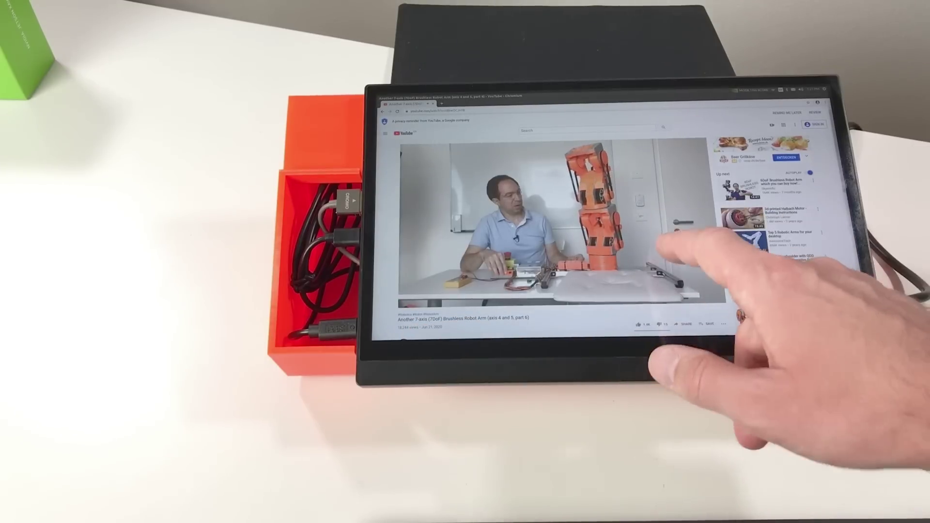